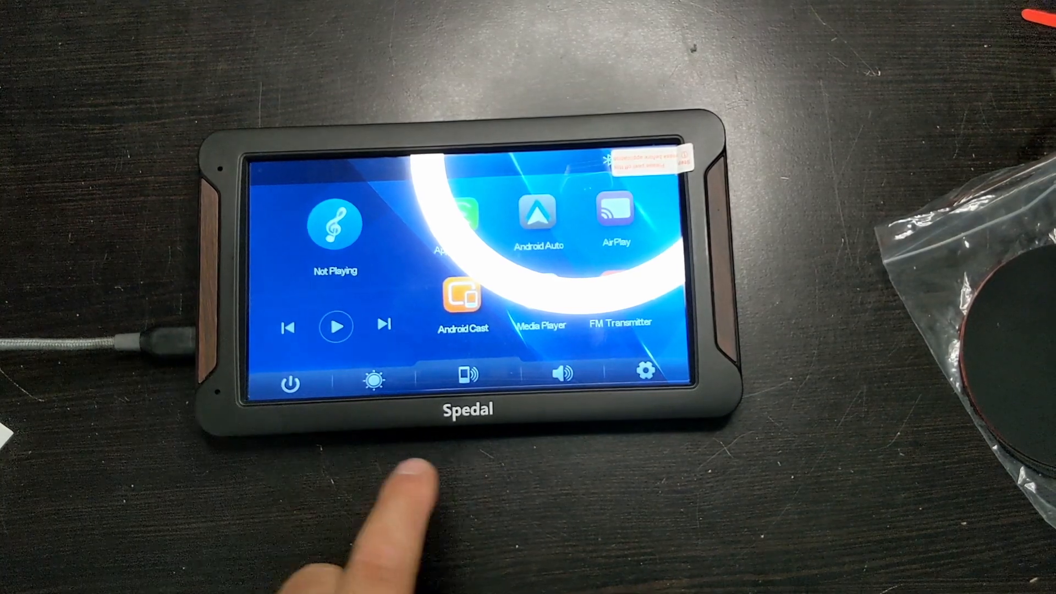
Step: Launch the Media Player from the Spedal home screen
click(645, 371)
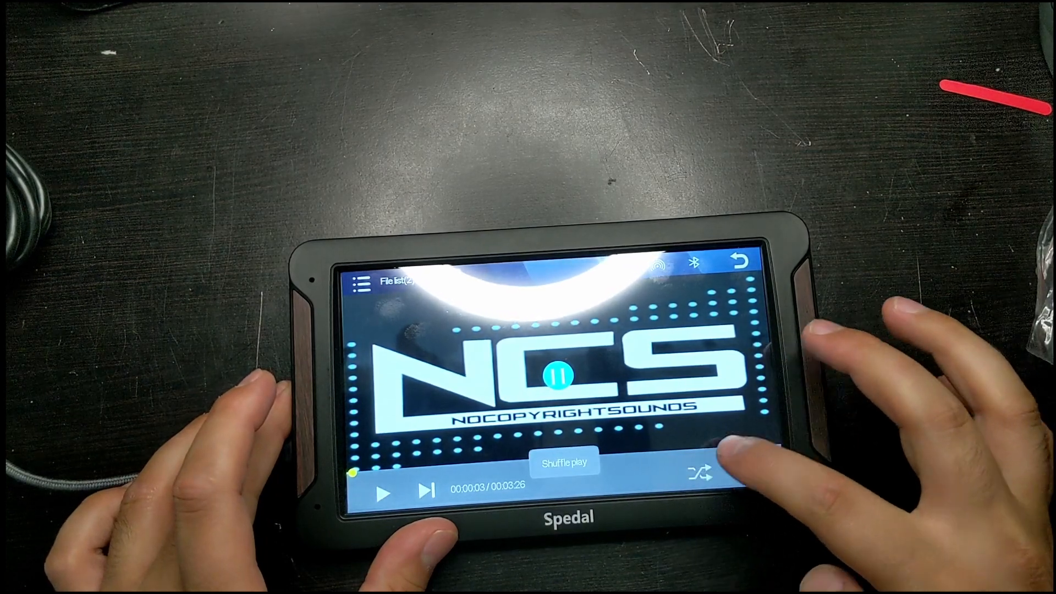
Step: Turn on shuffle play for the NoCopyrightSounds track
click(705, 470)
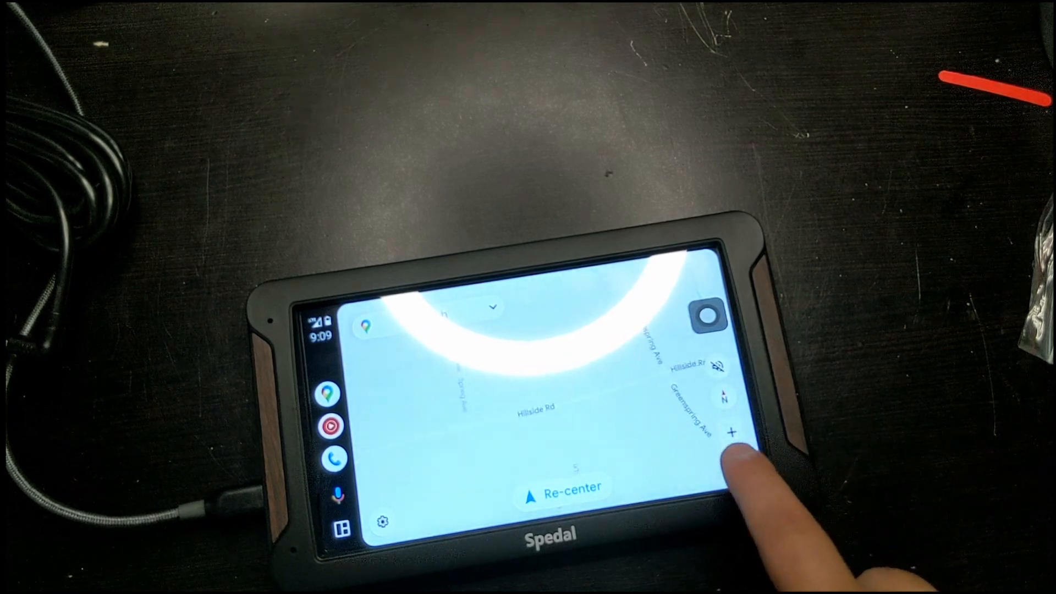
Step: Zoom the Google Maps view in closer on the streets around Hillside Rd
click(733, 432)
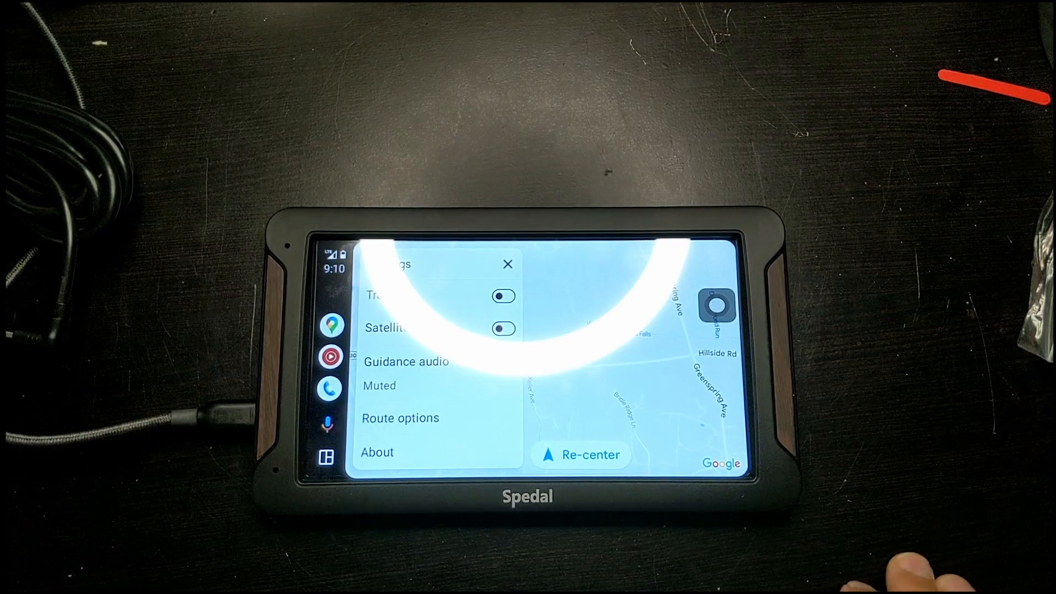
Step: Close the Google Maps settings panel to return to the map
click(508, 263)
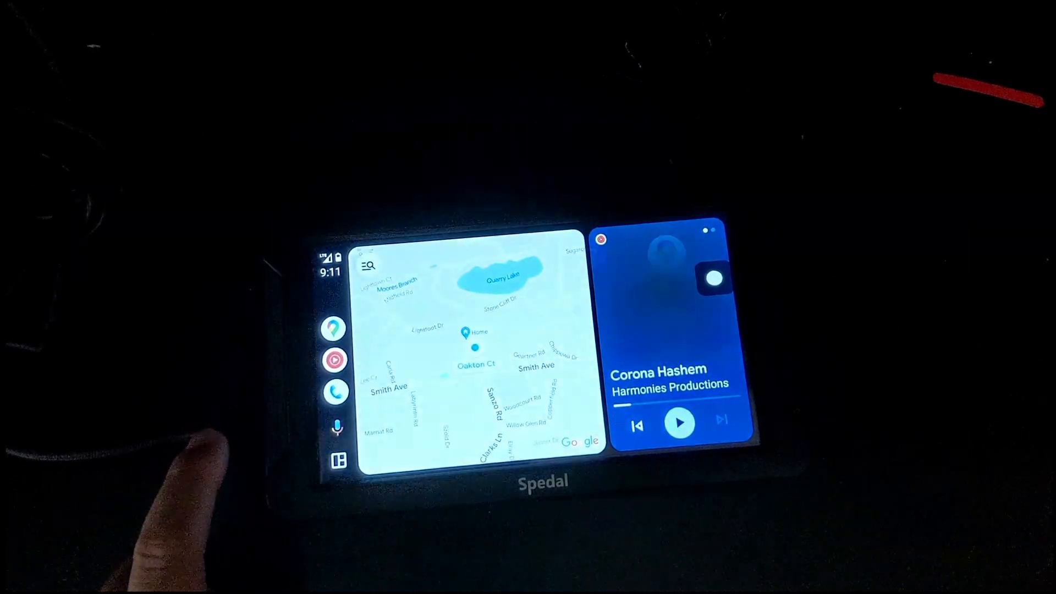
Step: Show the Android Auto app launcher and scroll to Waze, Weather, WhatsApp and Settings
click(339, 461)
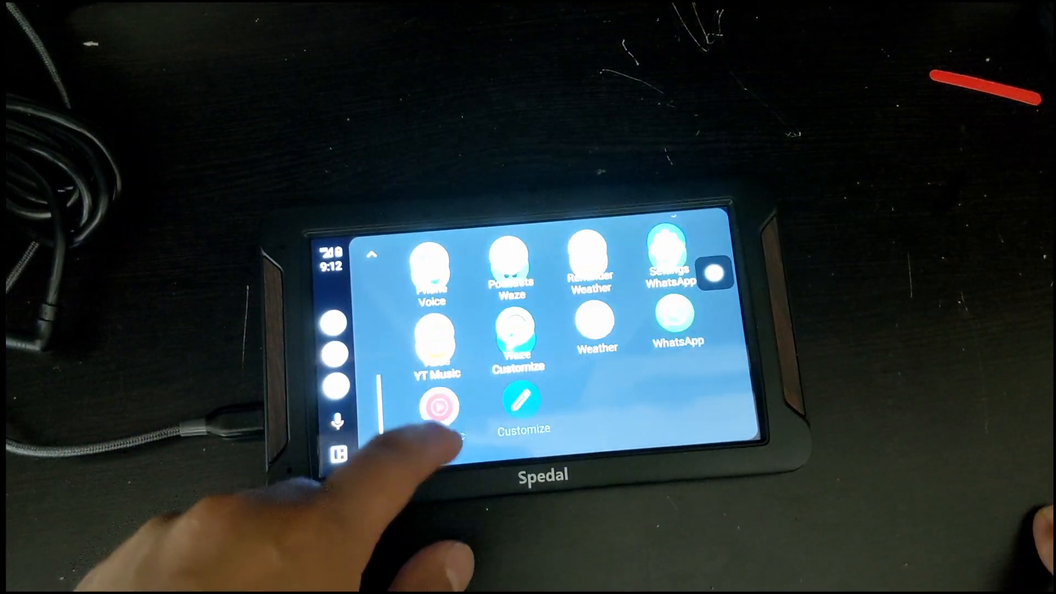
scroll(down, 3)
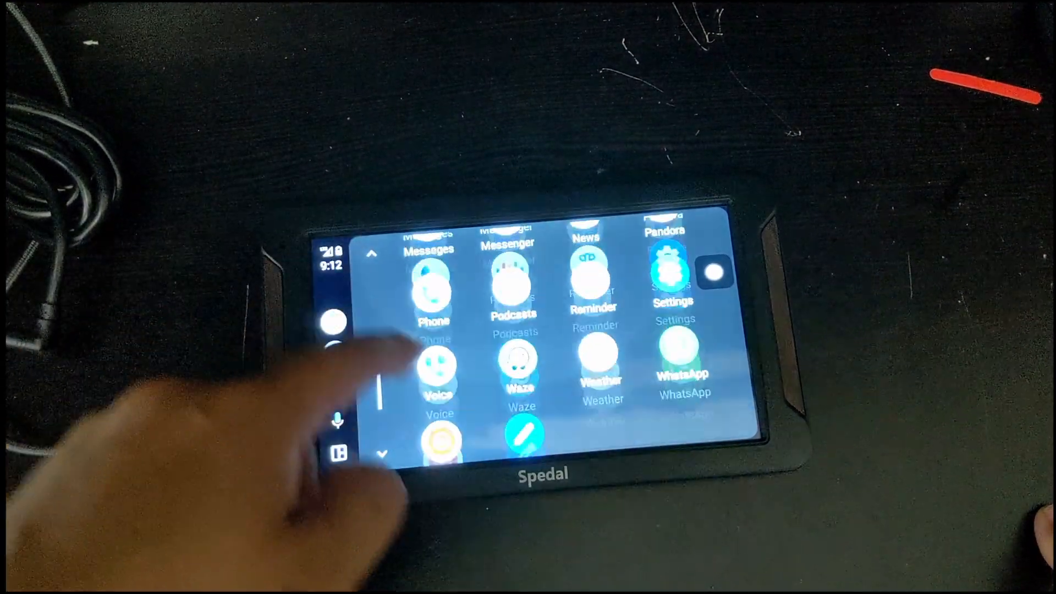
scroll(down, 3)
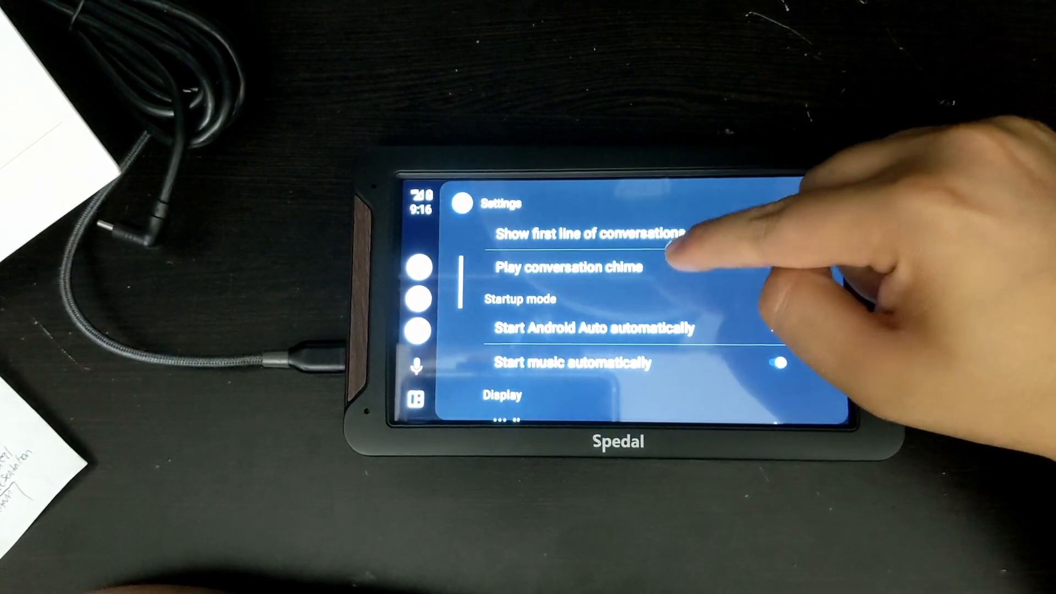
Step: Scroll the Settings list past Startup mode to the Display section
scroll(down, 3)
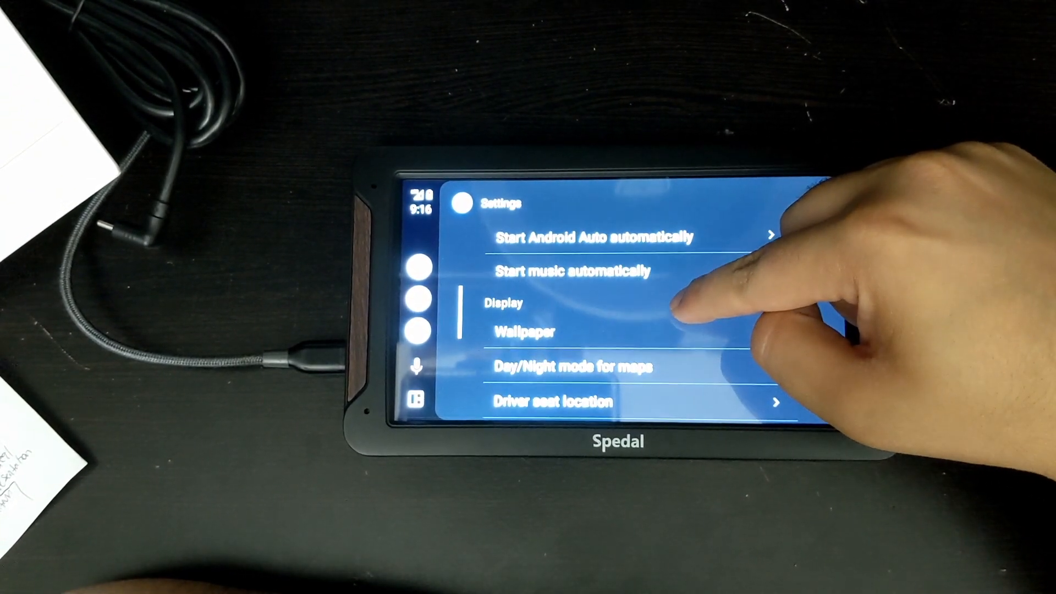